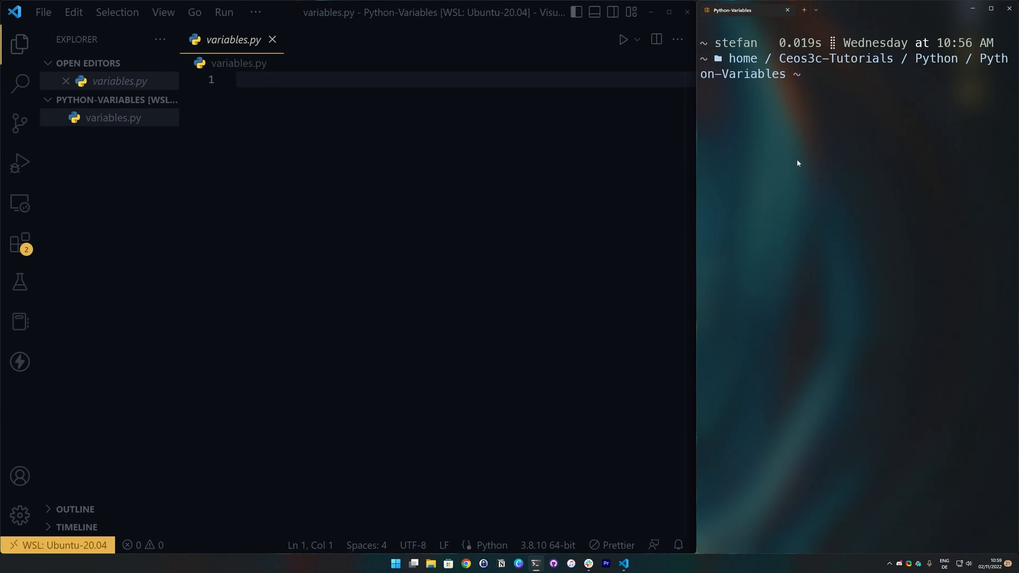
mouse_move(795, 181)
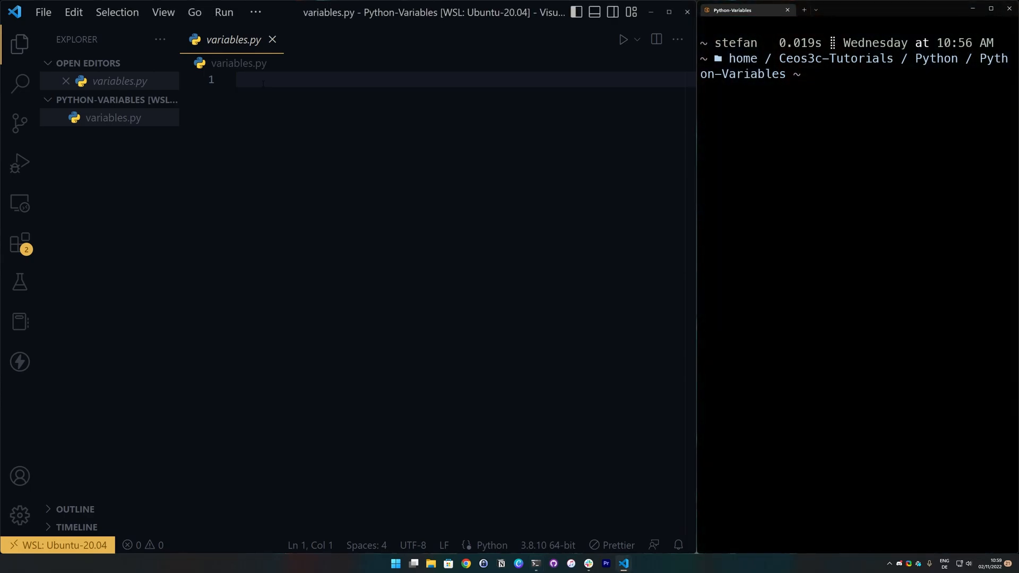
Step: Write name = "Peter" on line 1 and hometown = "New York" on line 2
text(name)
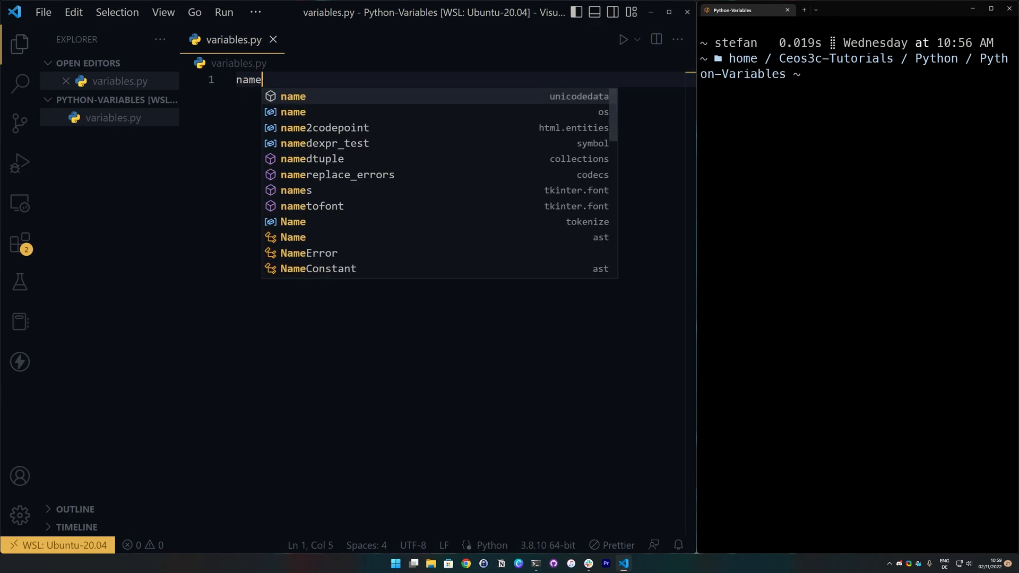
text(= ")
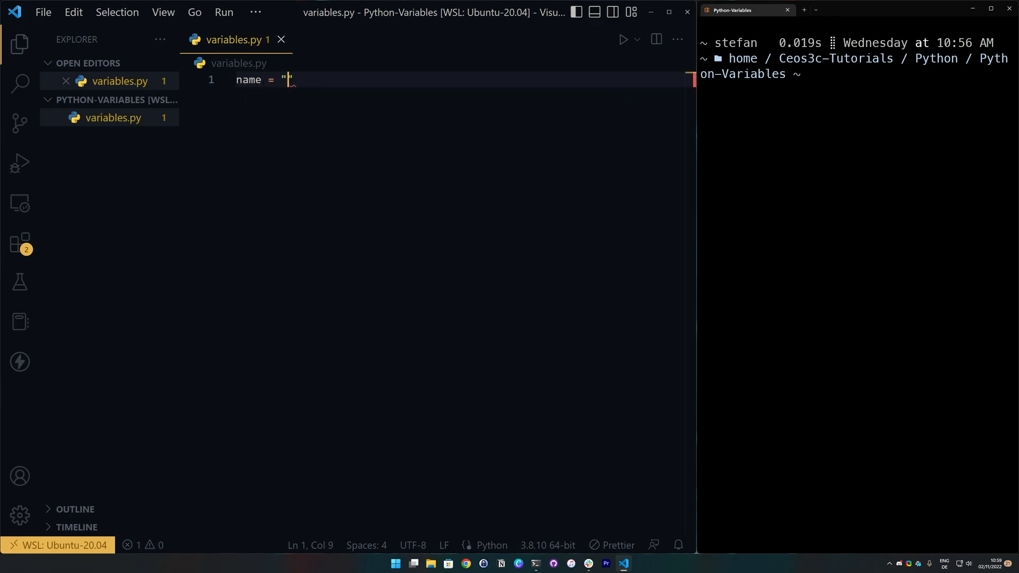
text(Peter)
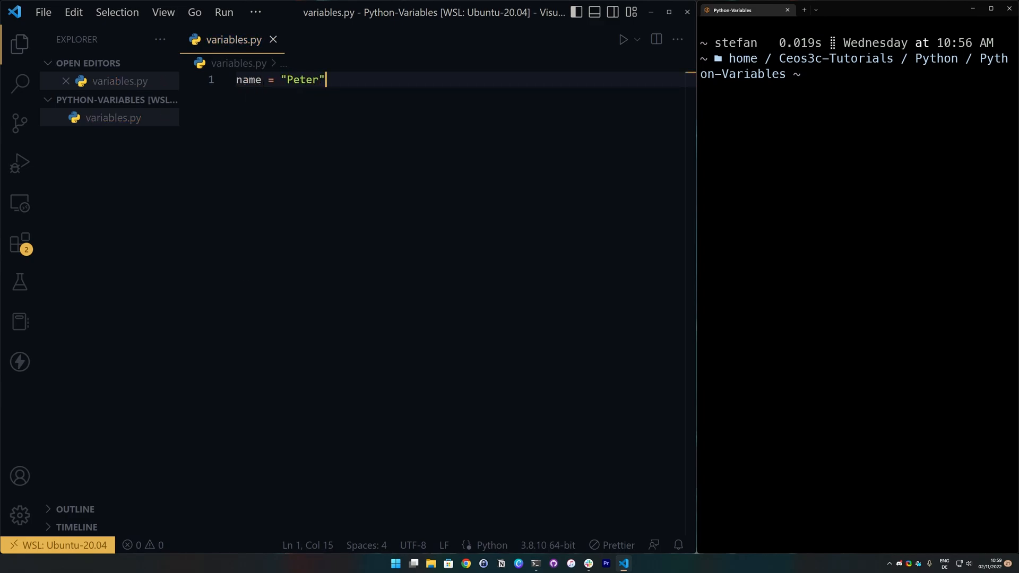
text(hometown = "New")
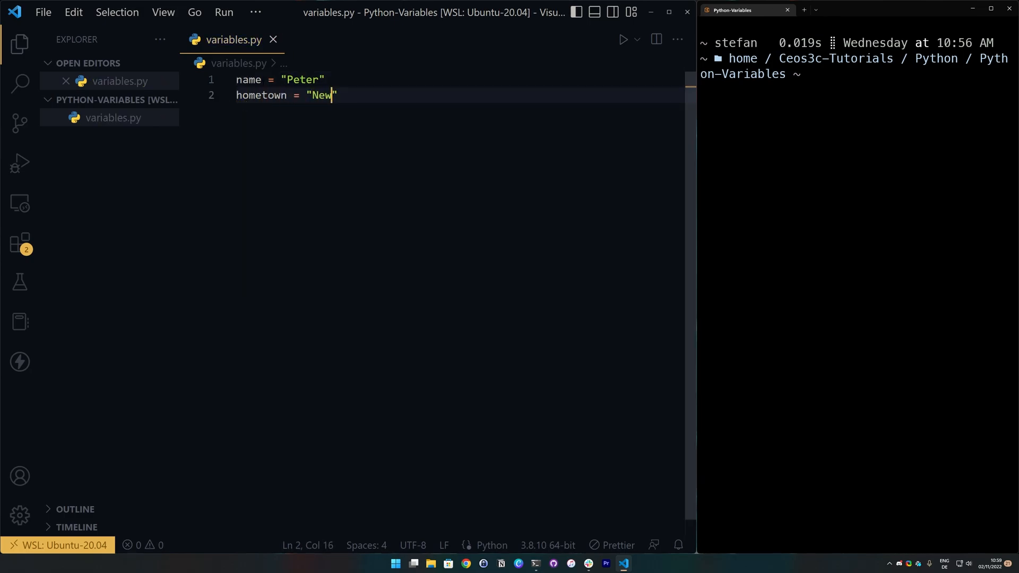
text(York)
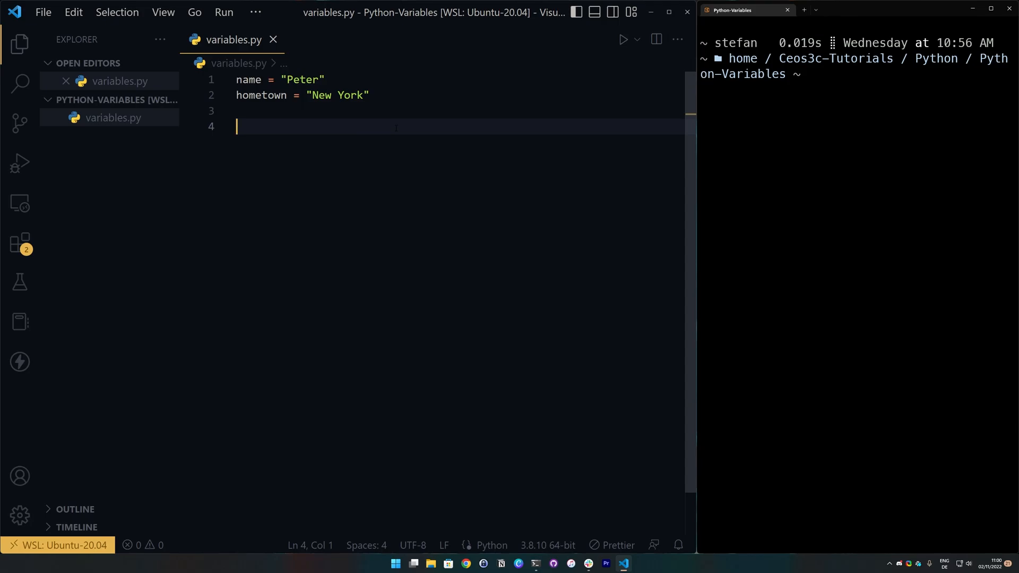
Step: Add print(name) and print(hometown), then run python3 variables.py to output Peter and New York
text(print)
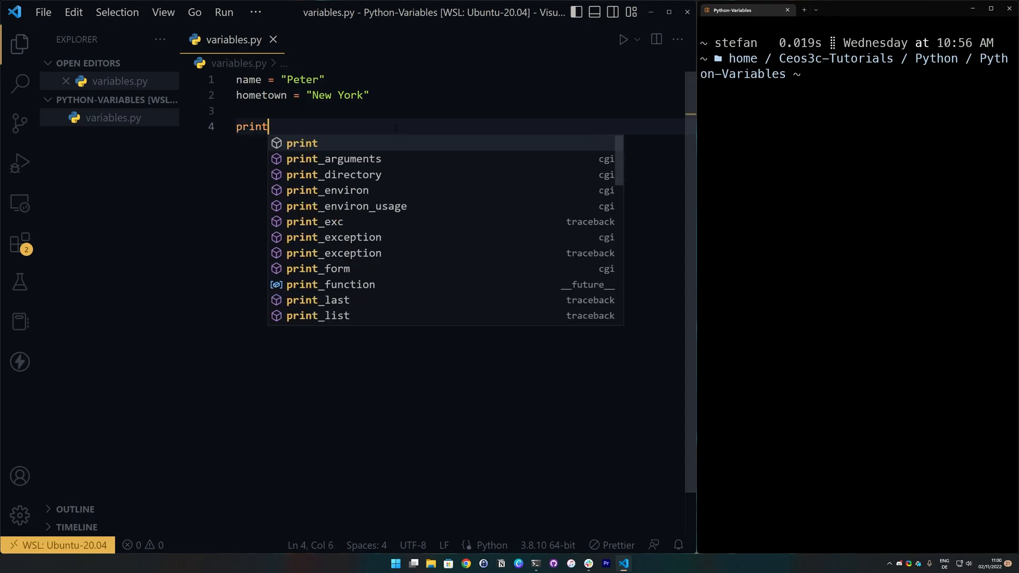
text(())
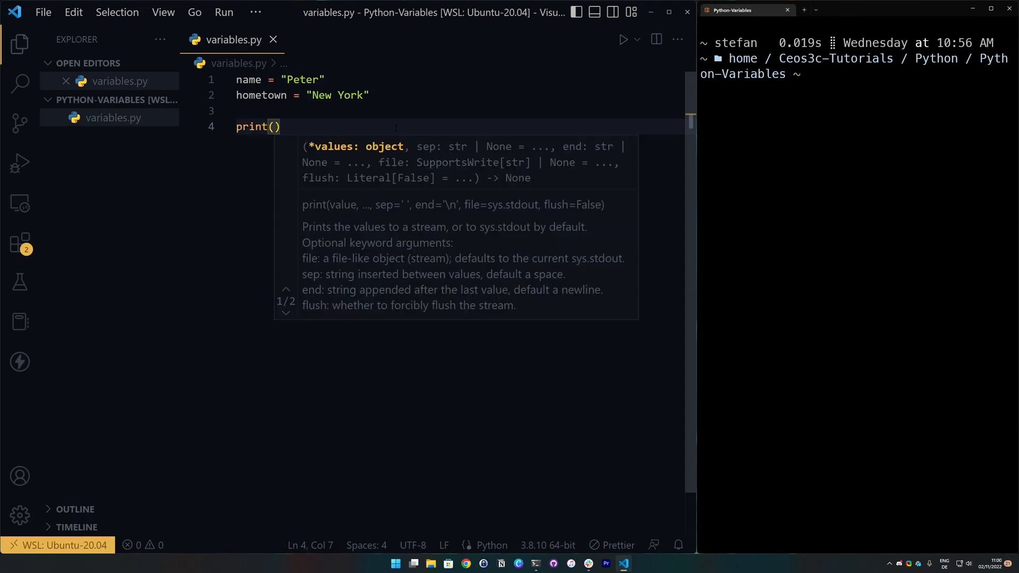
text(name)
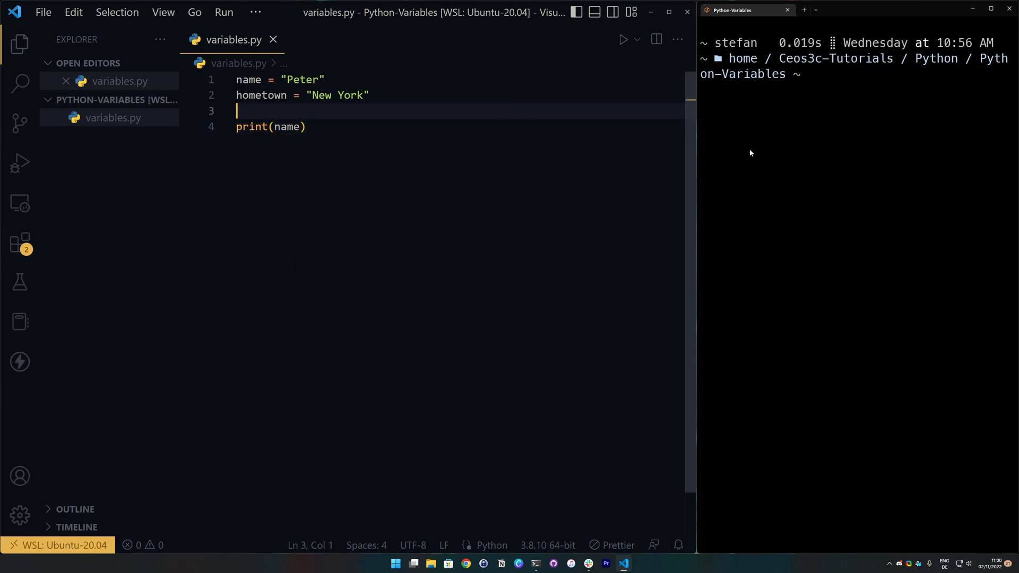
text(python 3)
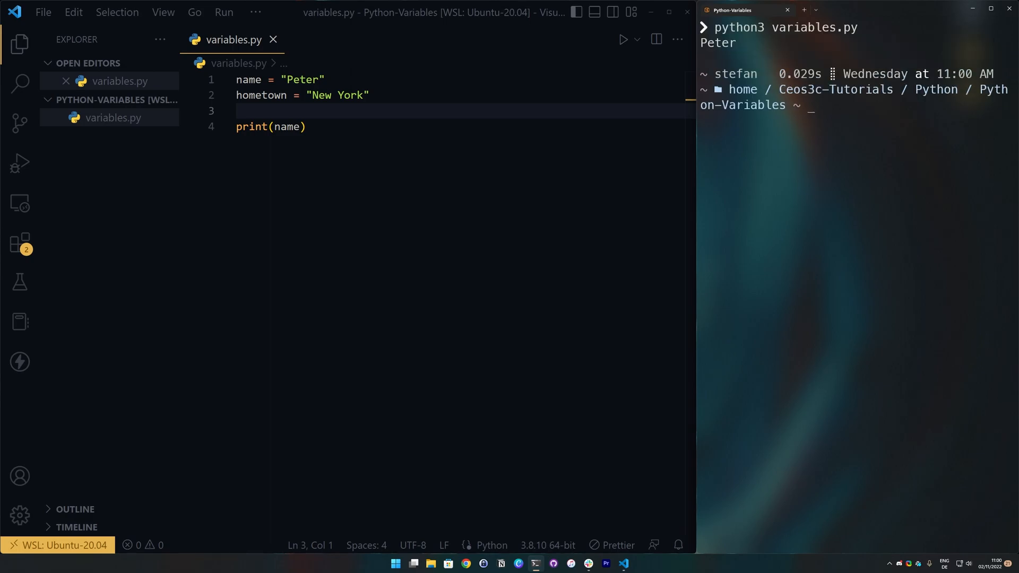
double_click(718, 43)
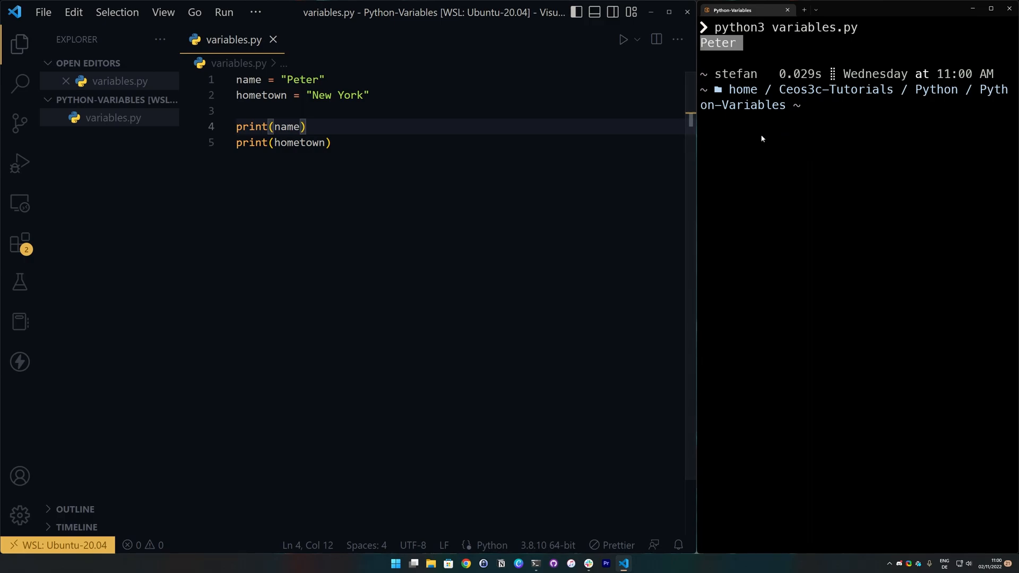
text(python3 variables.py)
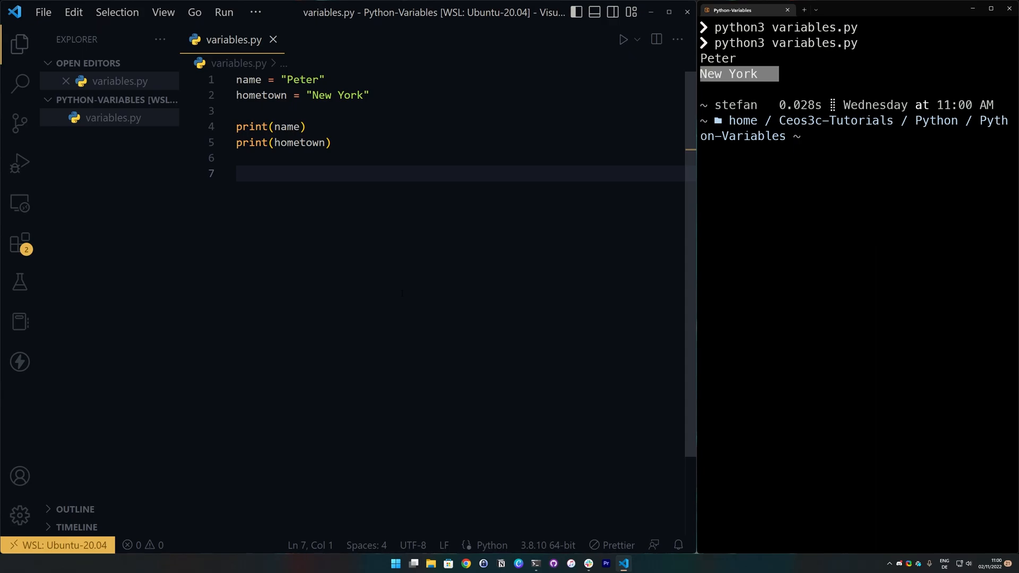
Step: Write a variable_name example on line 7, then replace it with the reserved word while
text(variable)
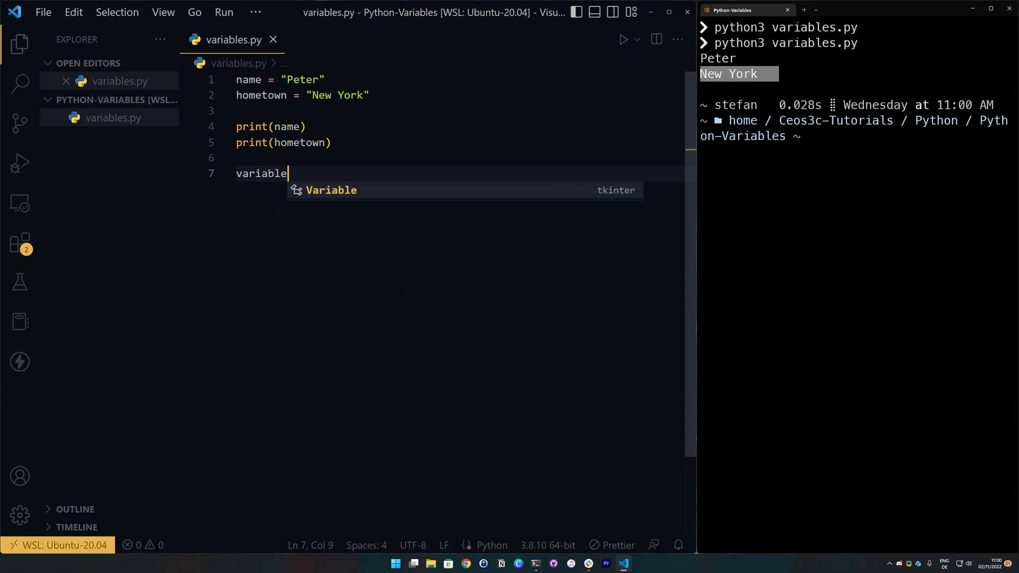
text(_name = "St)
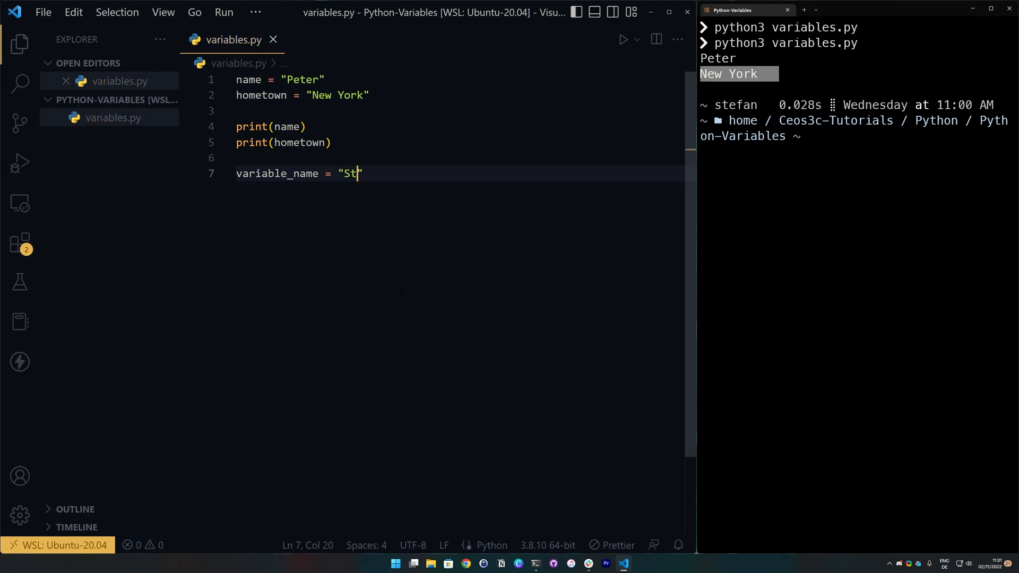
text(efan)
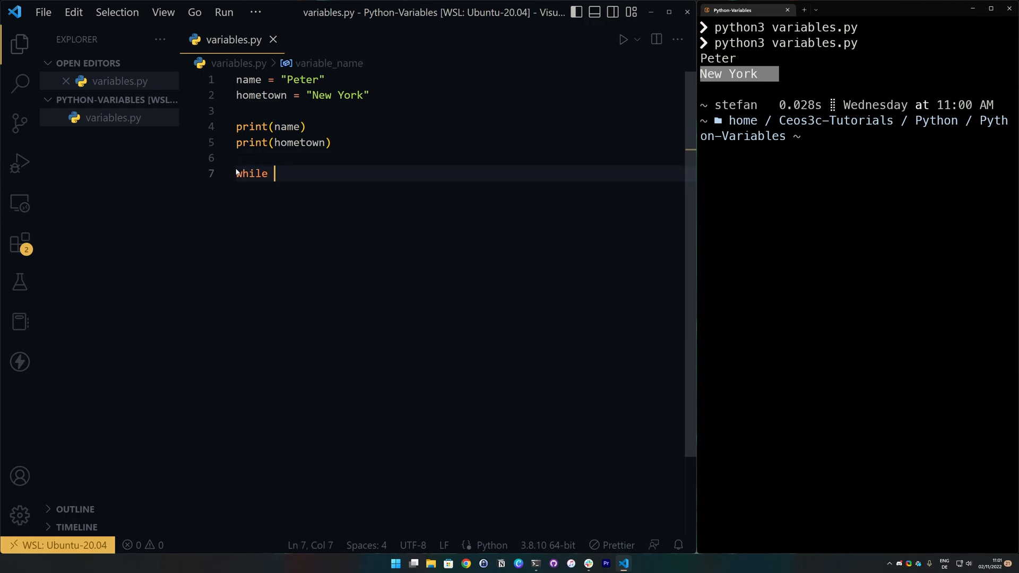
Step: Try while = "Peter" and import = "Peter", then start line 7 as Peter =
text(= "P)
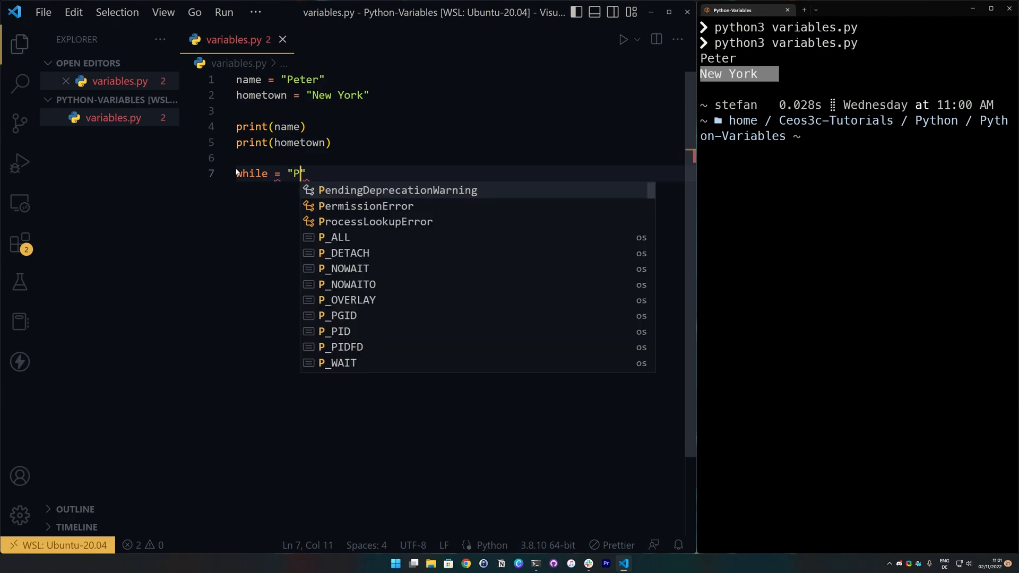
text(eter)
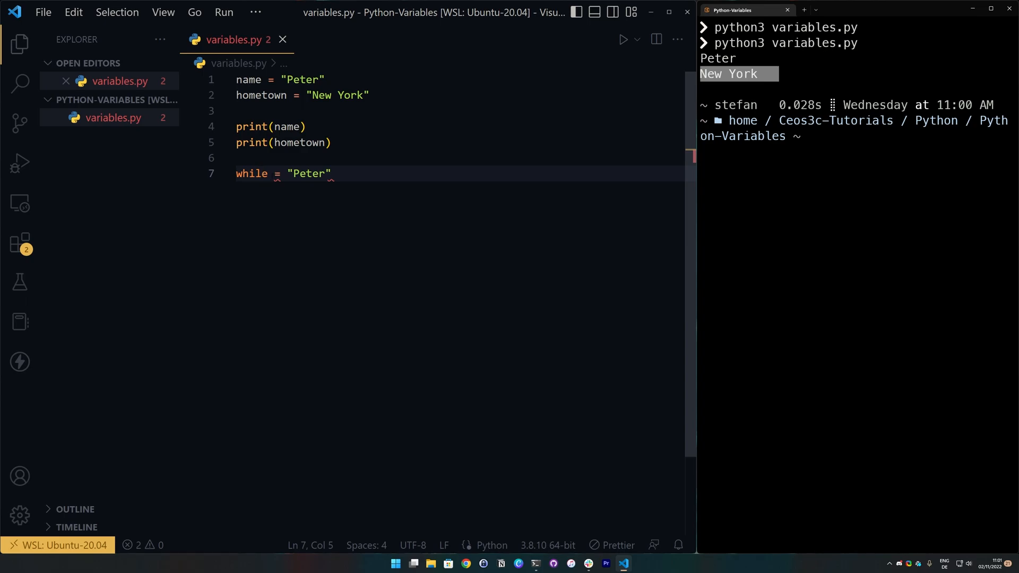
text(import)
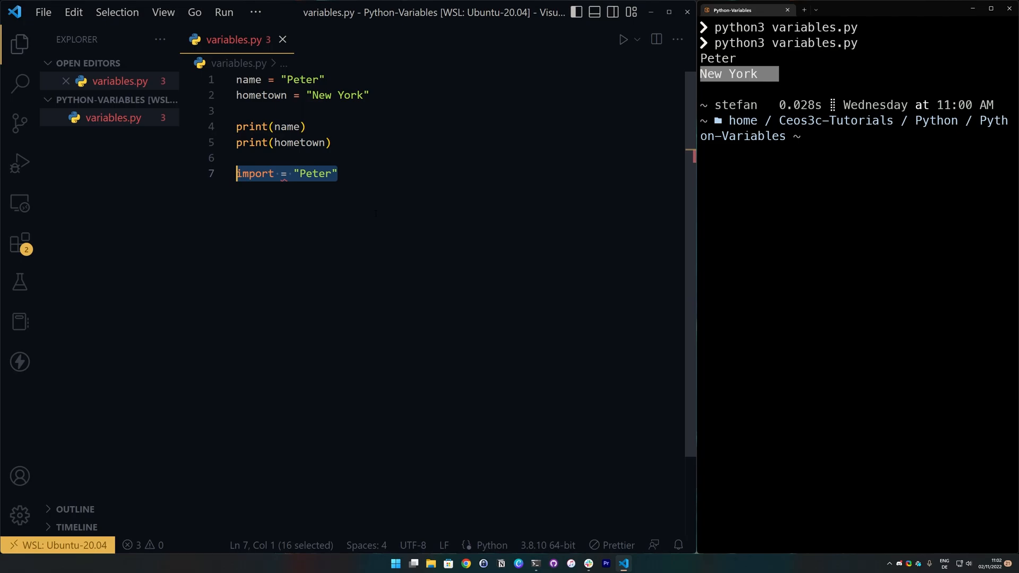
text(pete)
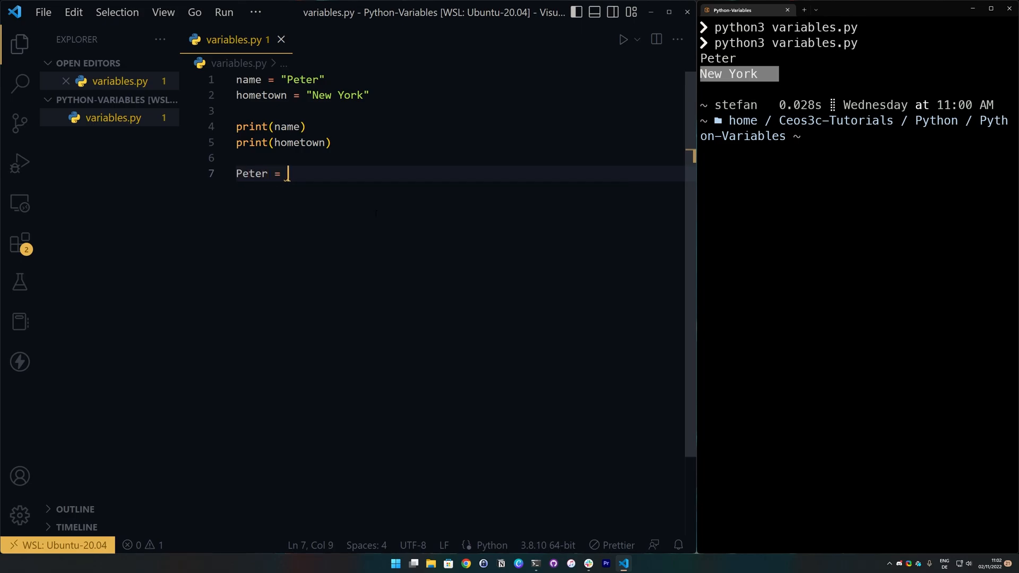
Step: Experiment with Peter, 1Peter and Peter2 as variable names holding "Peter"
text("Peter")
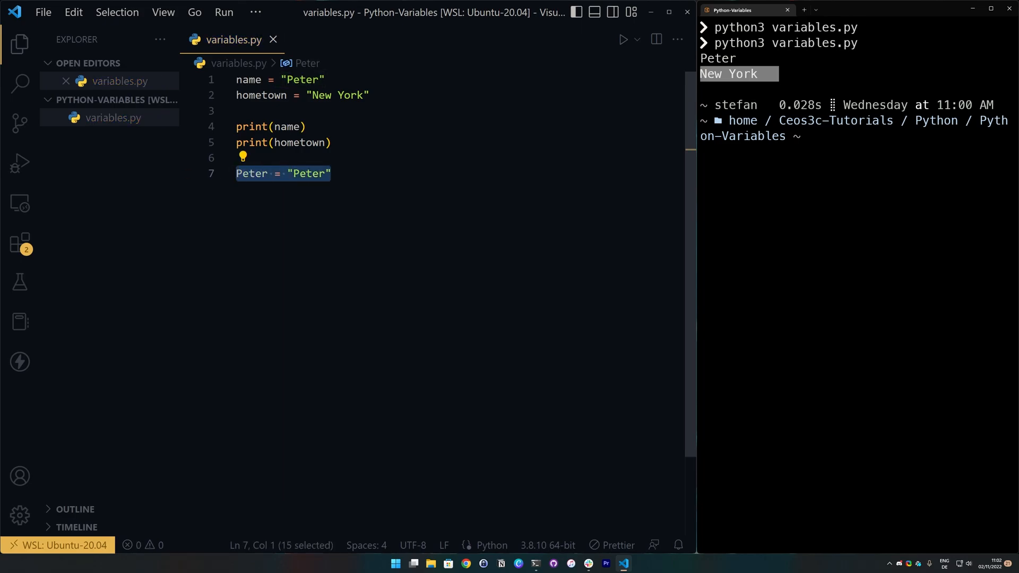
text(Peter =)
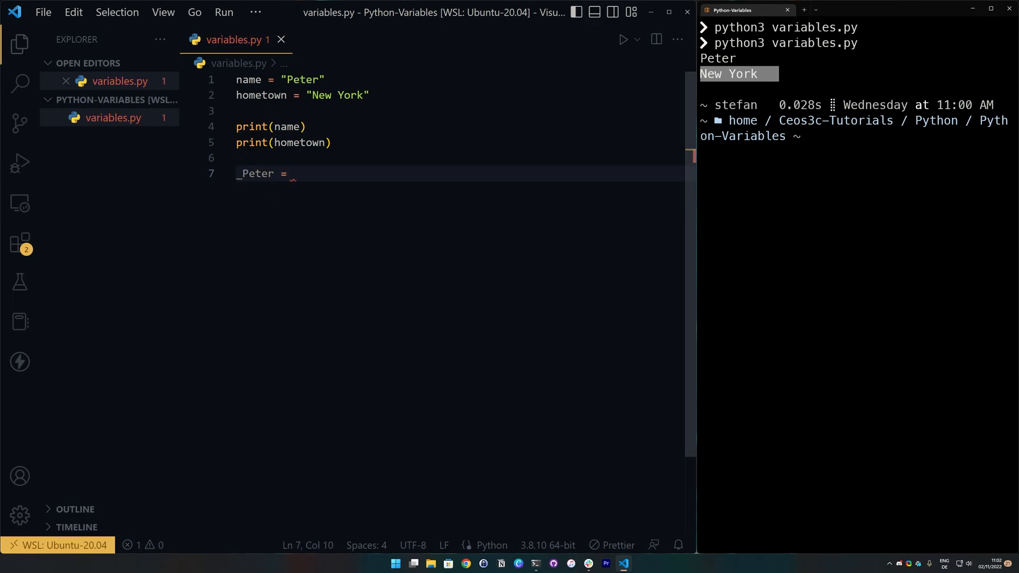
text("Peter")
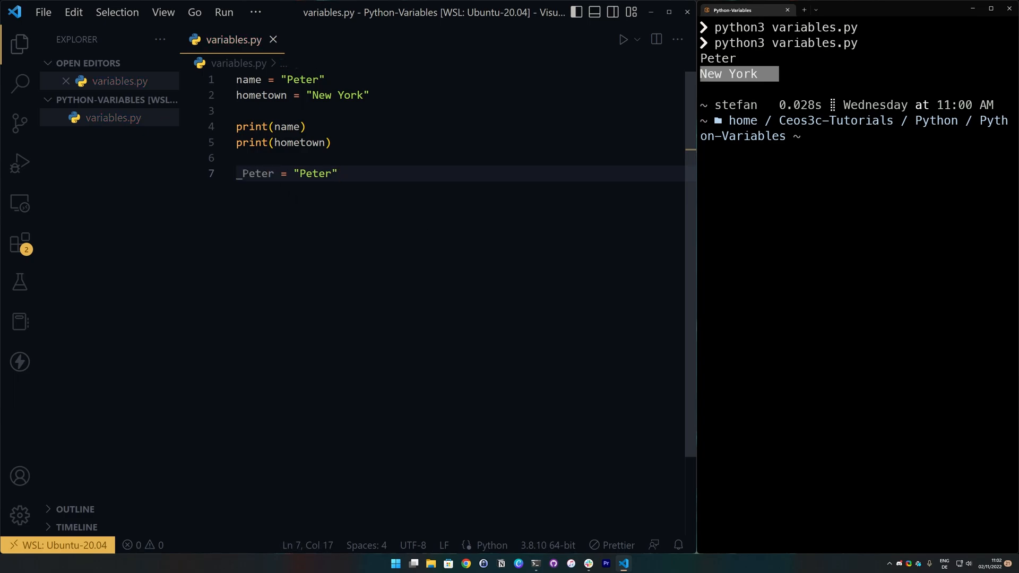
double_click(315, 173)
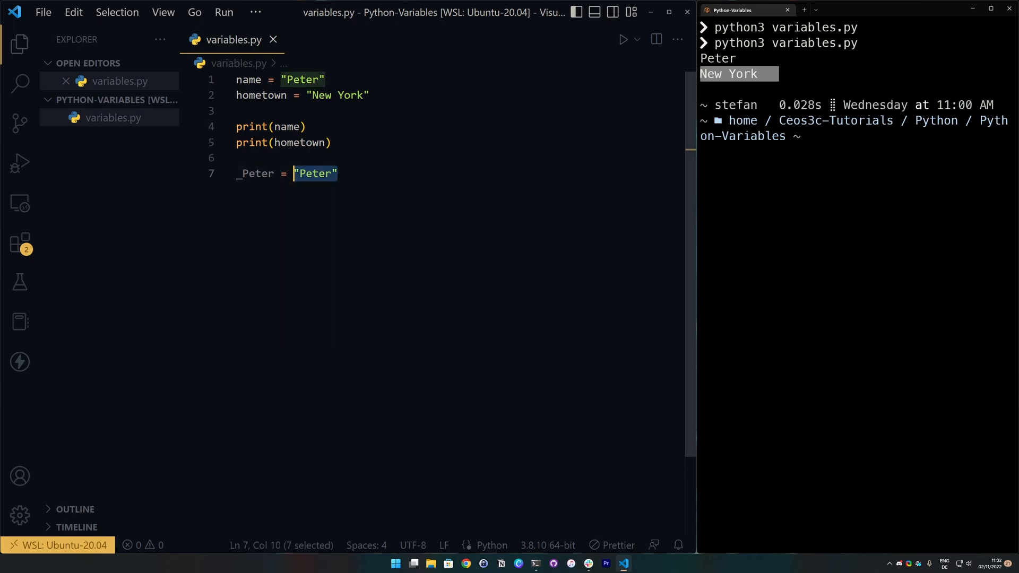
text(1)
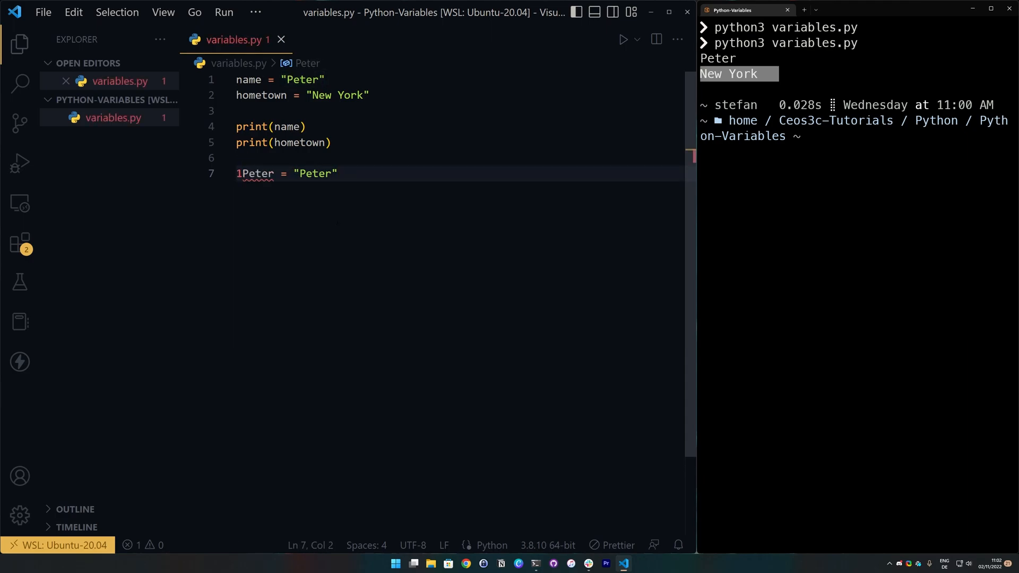
mouse_move(257, 173)
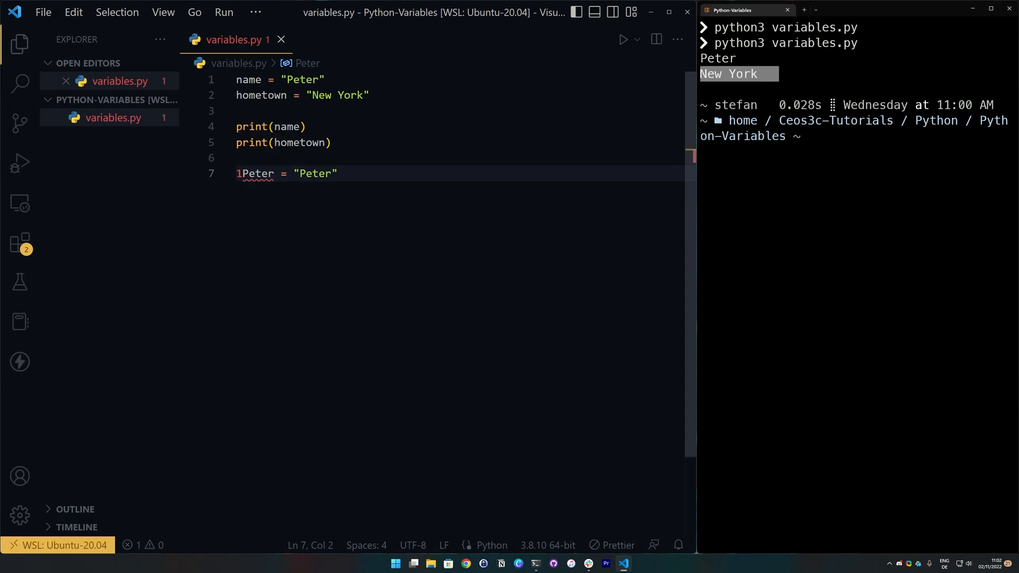
key(BackSpace)
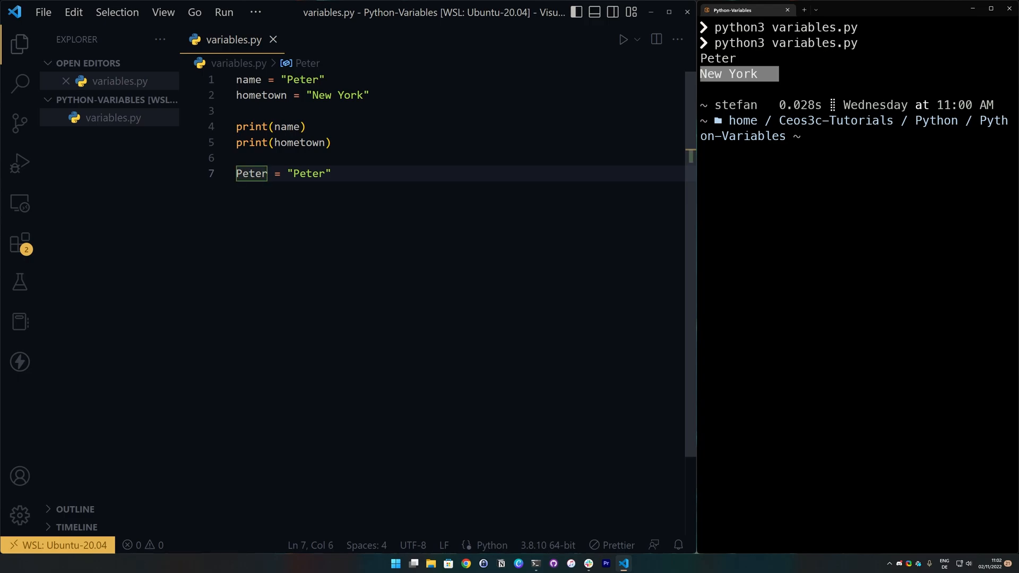
text(2)
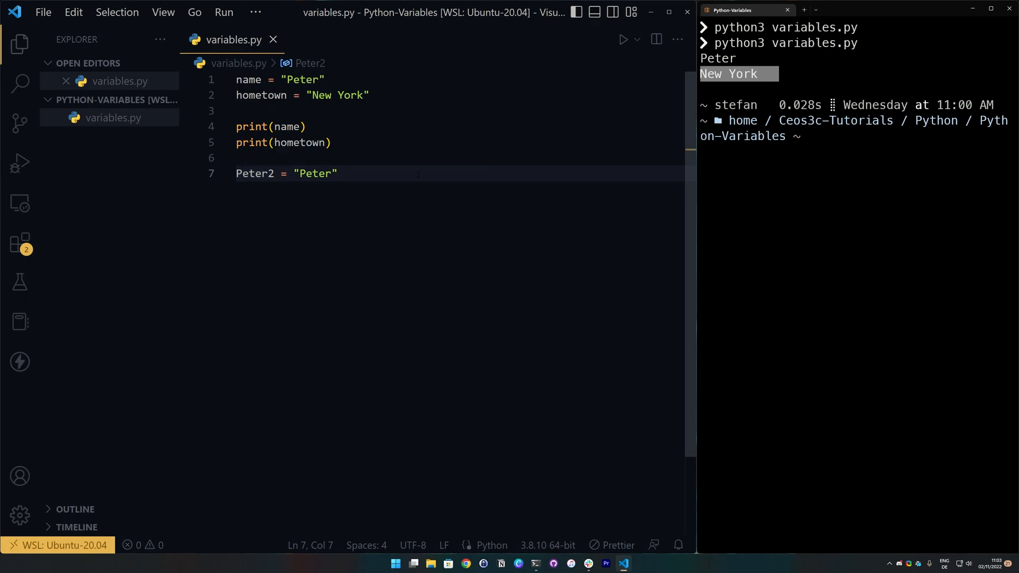
Step: Save, try peter and thename assignments on a new line, leaving line 7 cleared afterwards
key(enter)
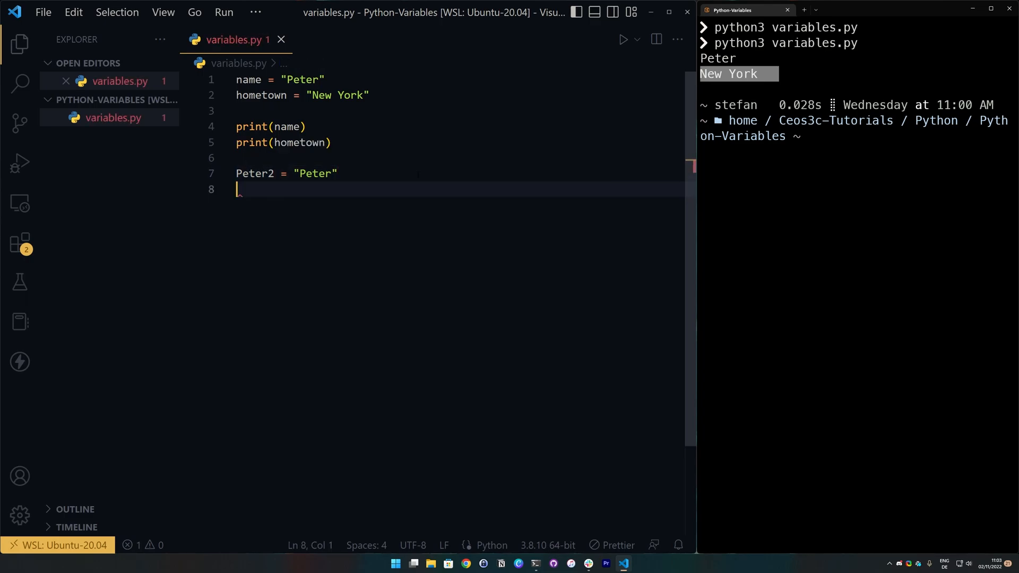
key(ctrl+s)
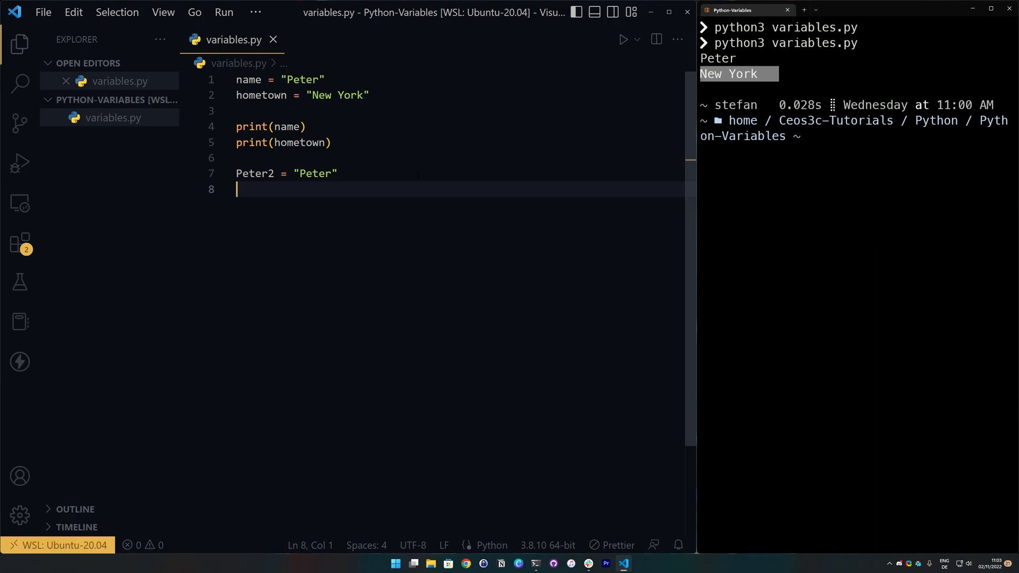
text(peter is)
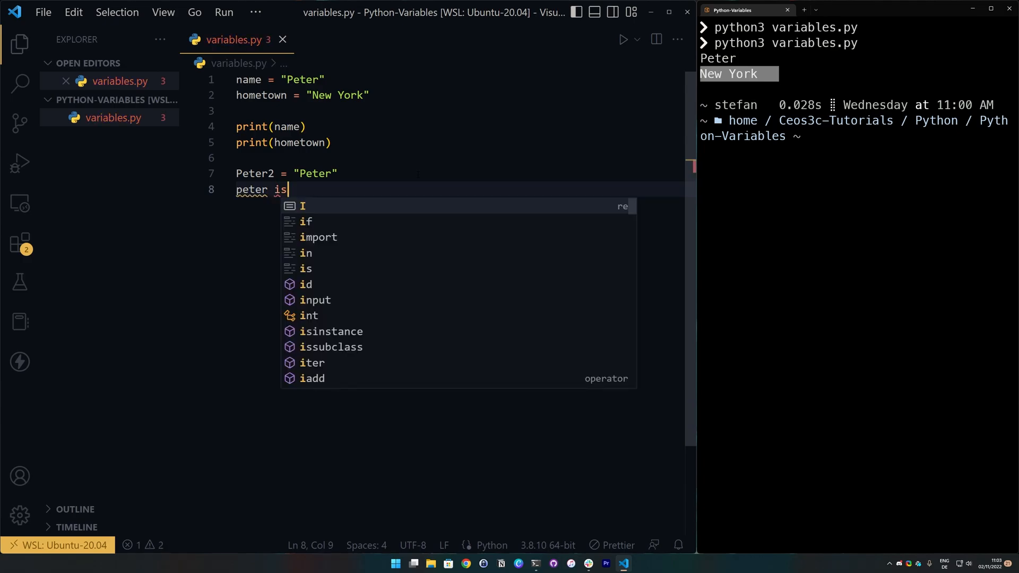
text(thename =)
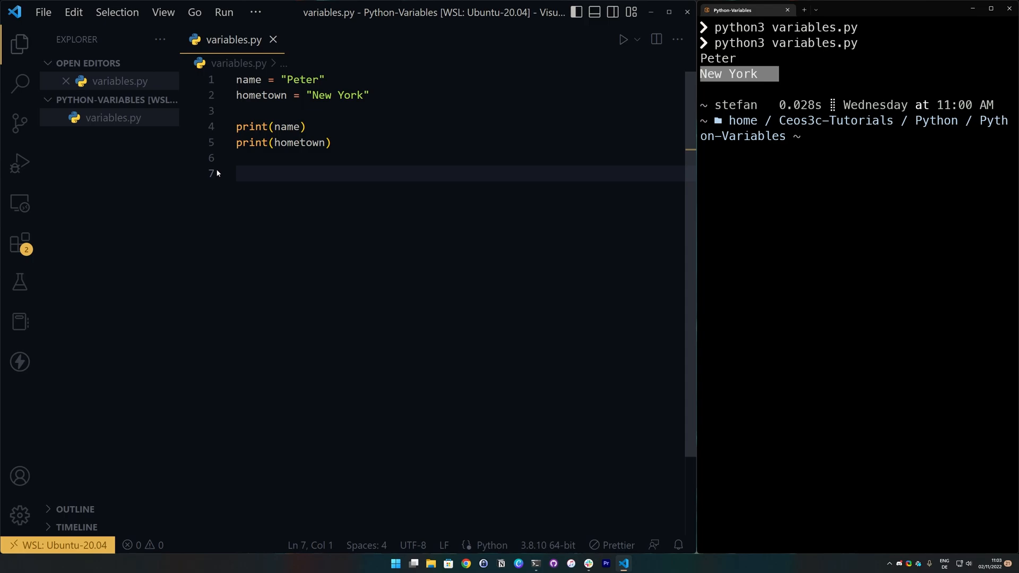
Step: Write abbreviated names f_n = "Peter" and l_n = "Robinson" on lines 7–8
text(f_n)
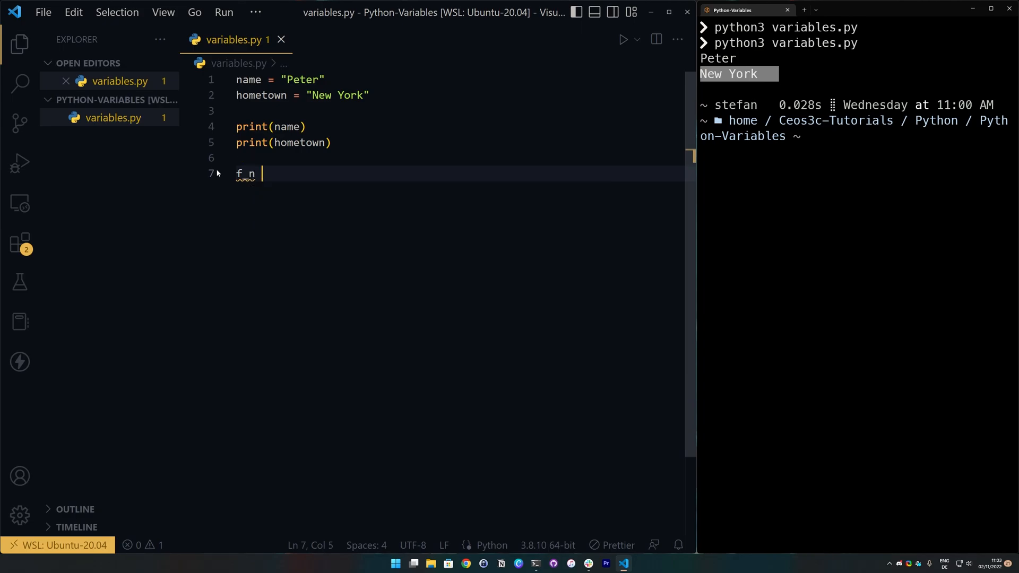
text(= "Peter)
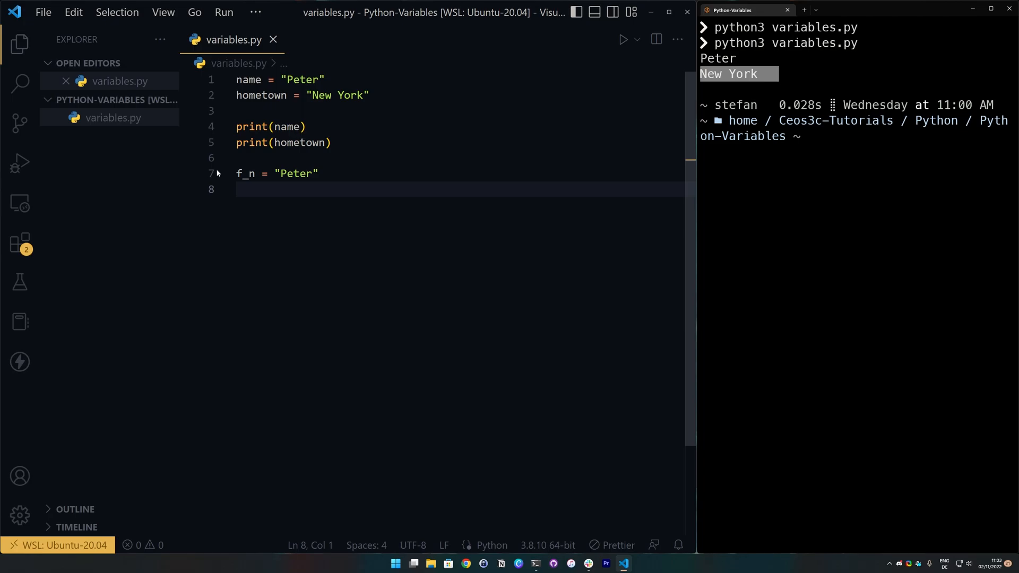
text(l_n)
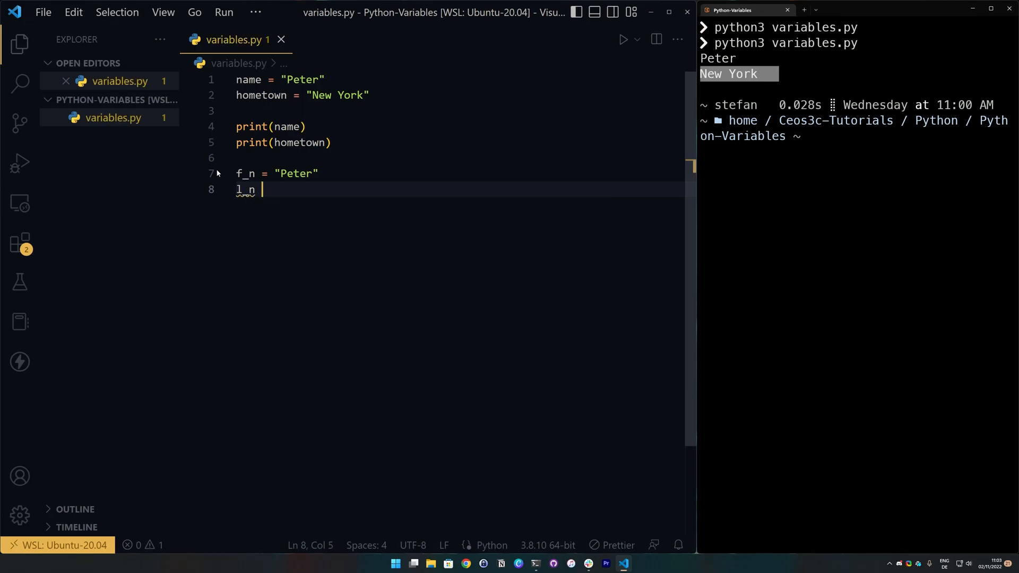
text(= "Rob")
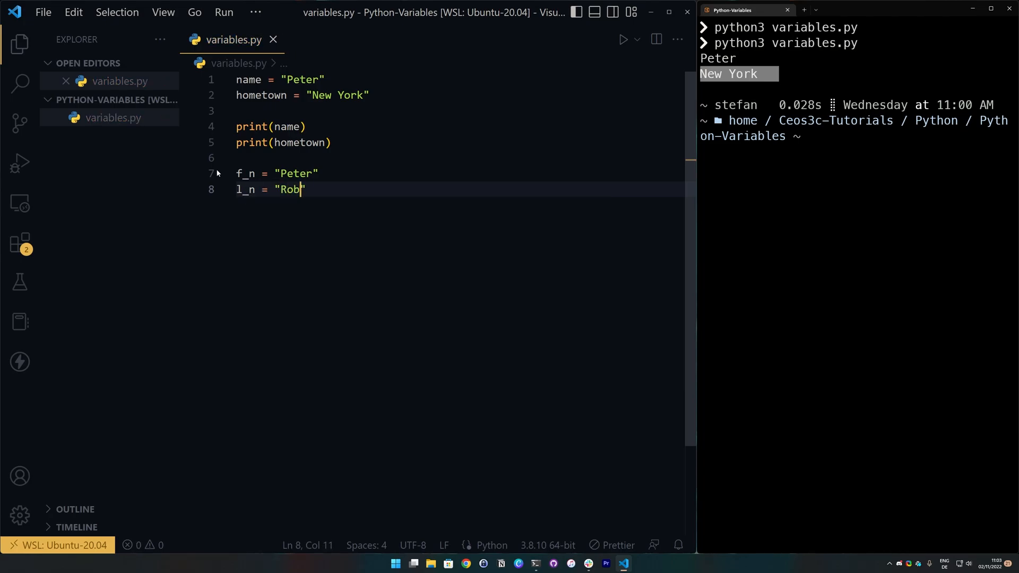
text(inson)
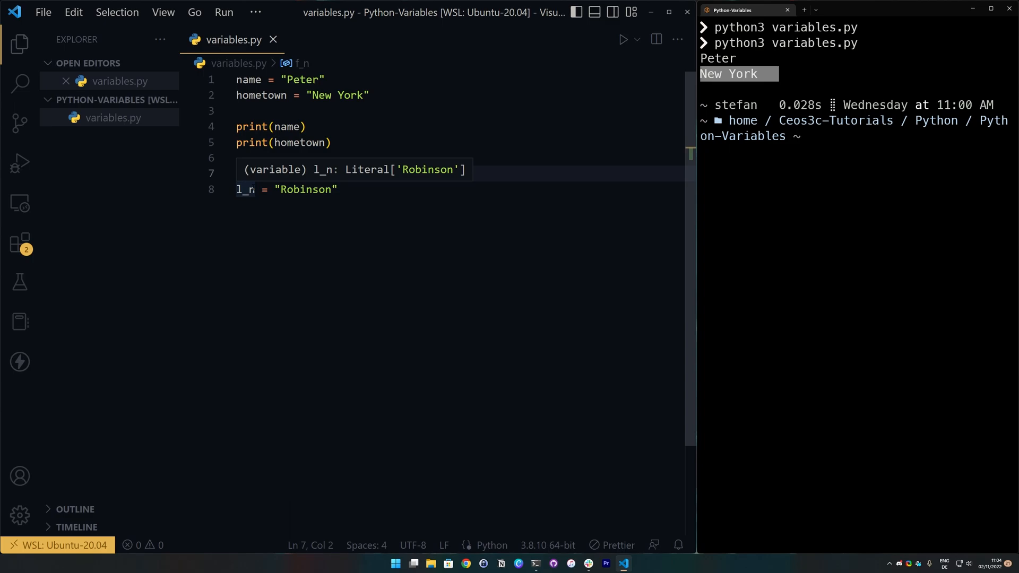
Step: Rename them to first_name = "Peter" and last_name = "Robinson"
text(f_n = "Peter")
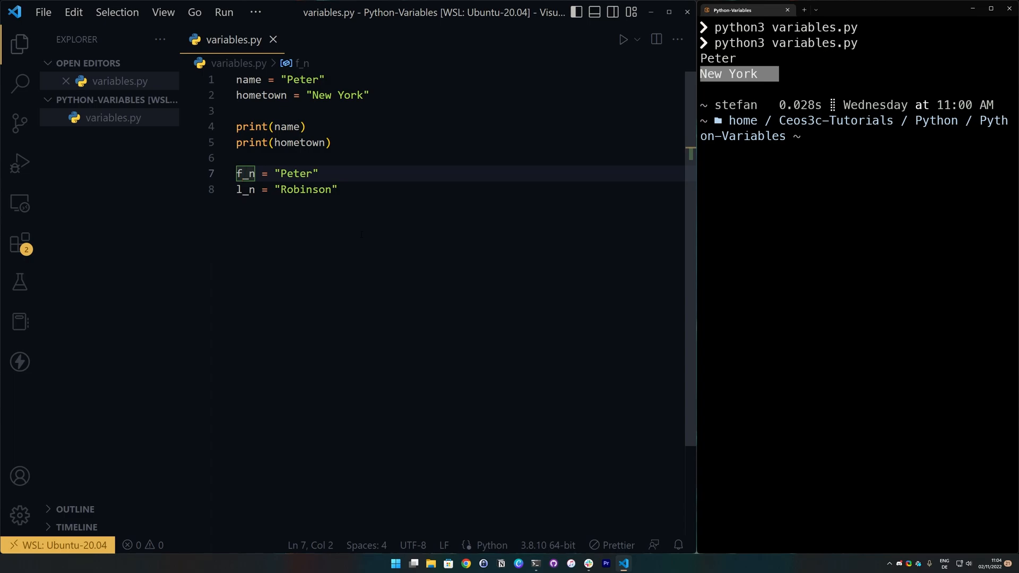
text(irst_name)
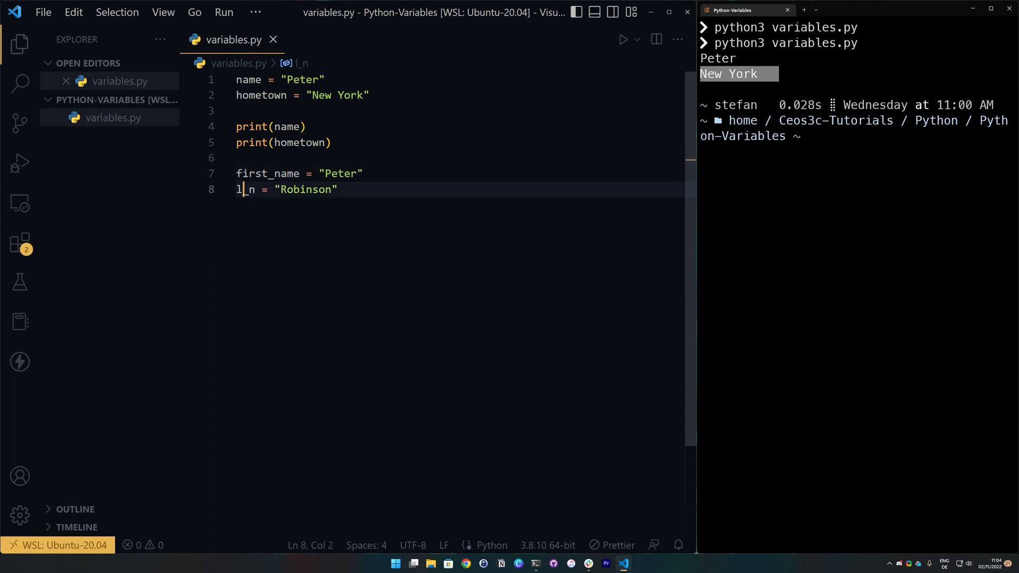
text(ast_na)
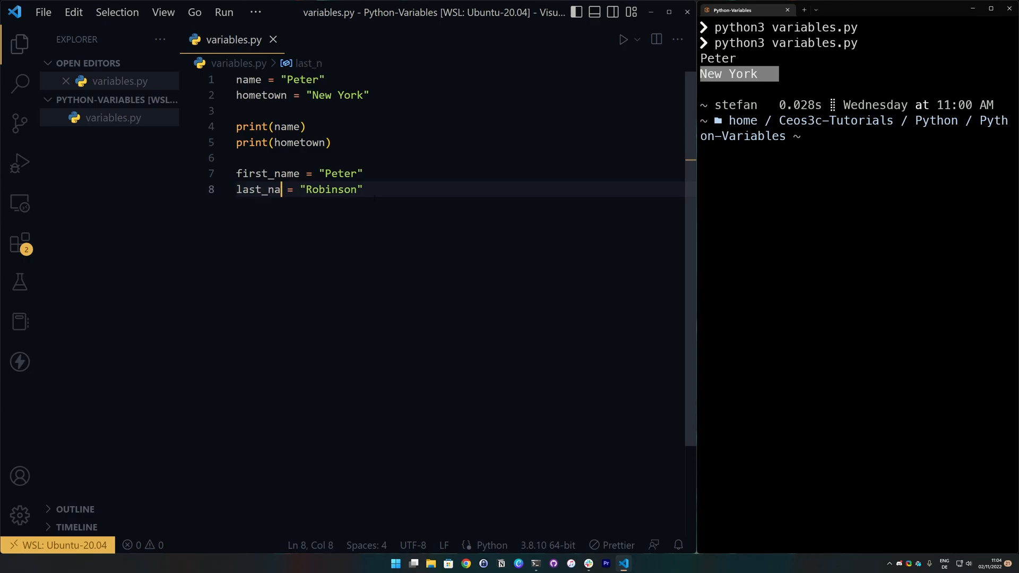
text(me)
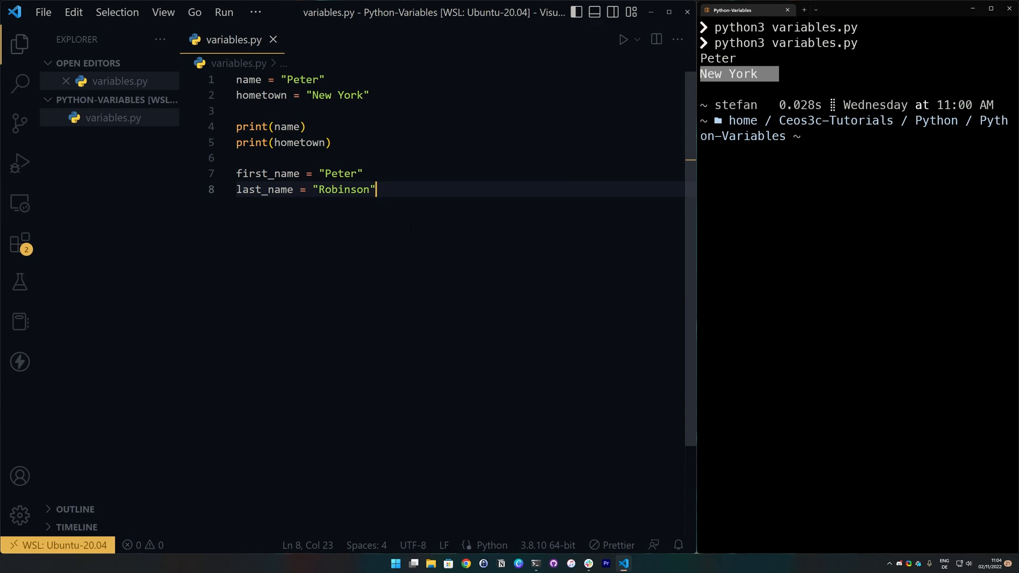
Step: After a blank line, assign x = 10 and y = 15
key(Enter)
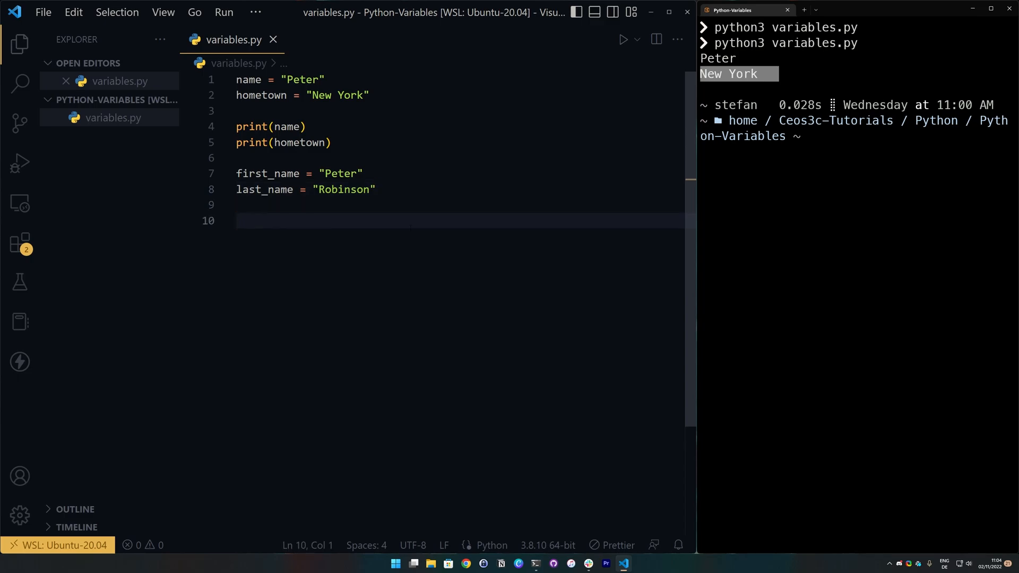
text(x = 10)
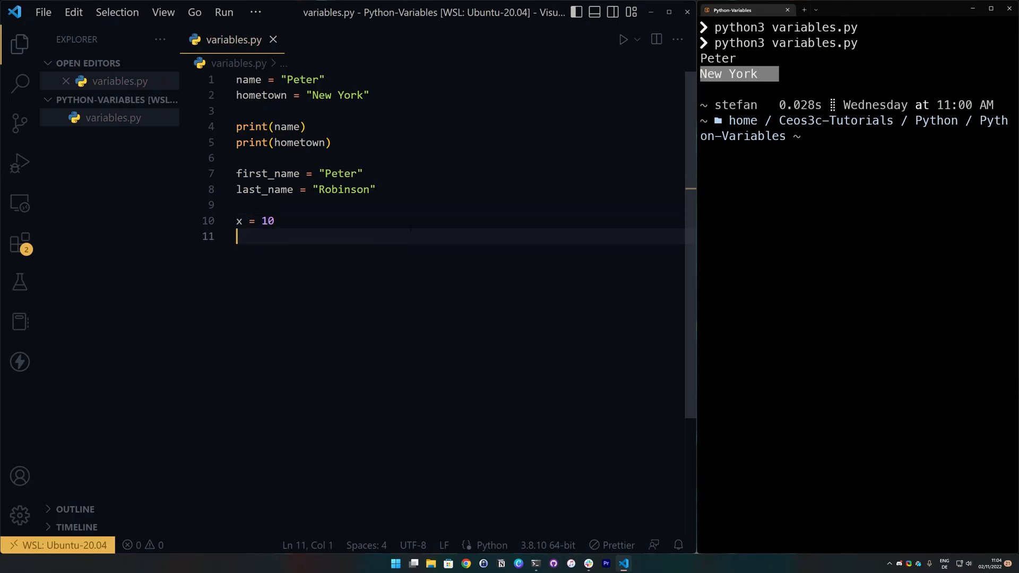
text(y = 15)
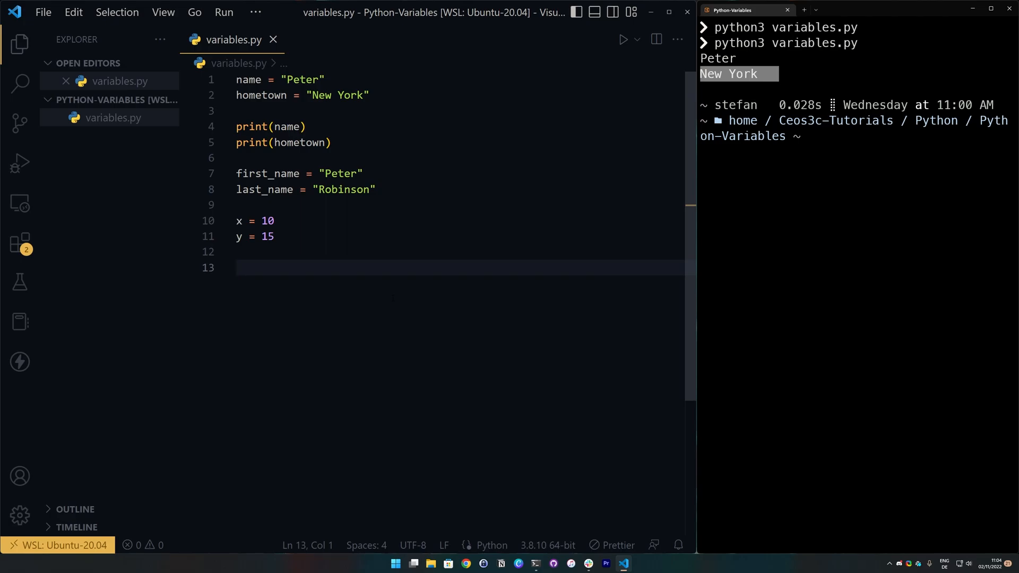
Step: Add descriptive equivalents paper_width = 10 and paper_length = 15, followed by a blank line
text(paper_width)
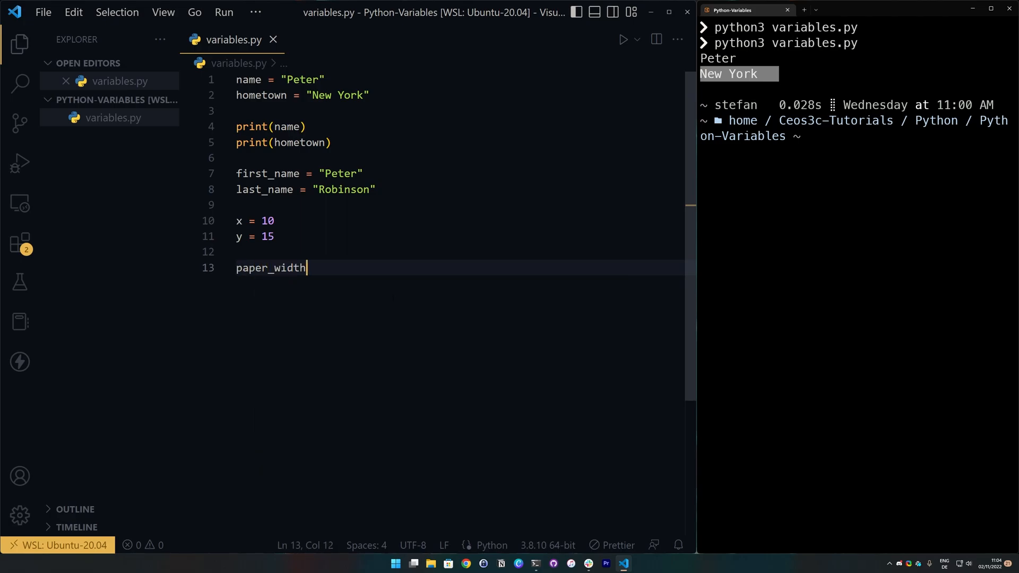
text(= 10)
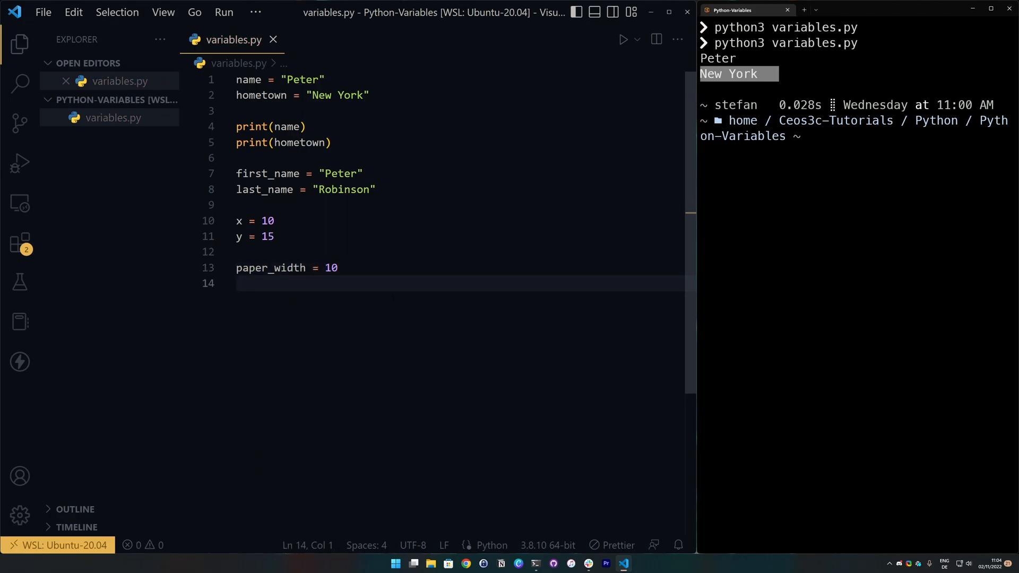
text(paper_length = 15)
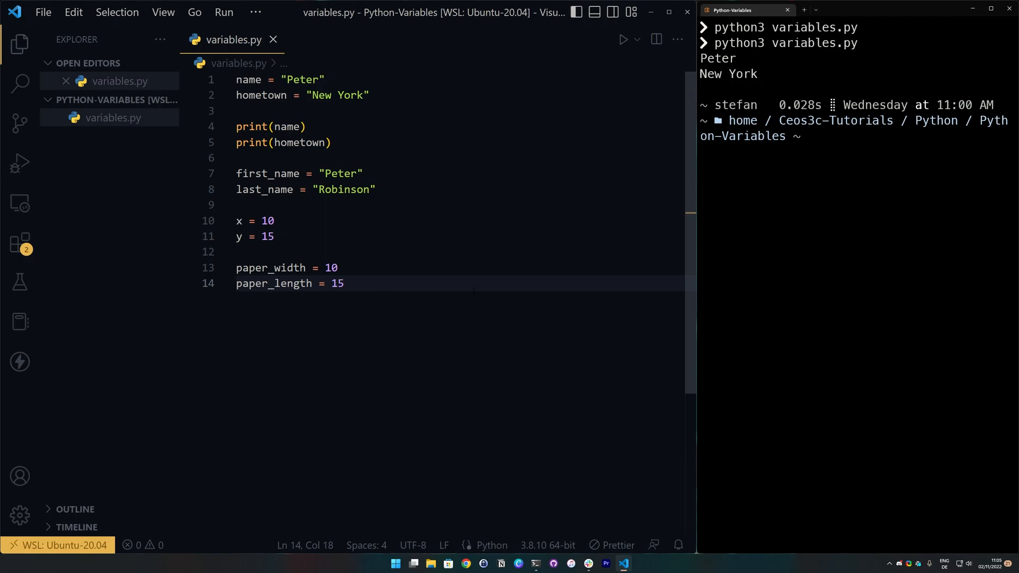
key(Enter)
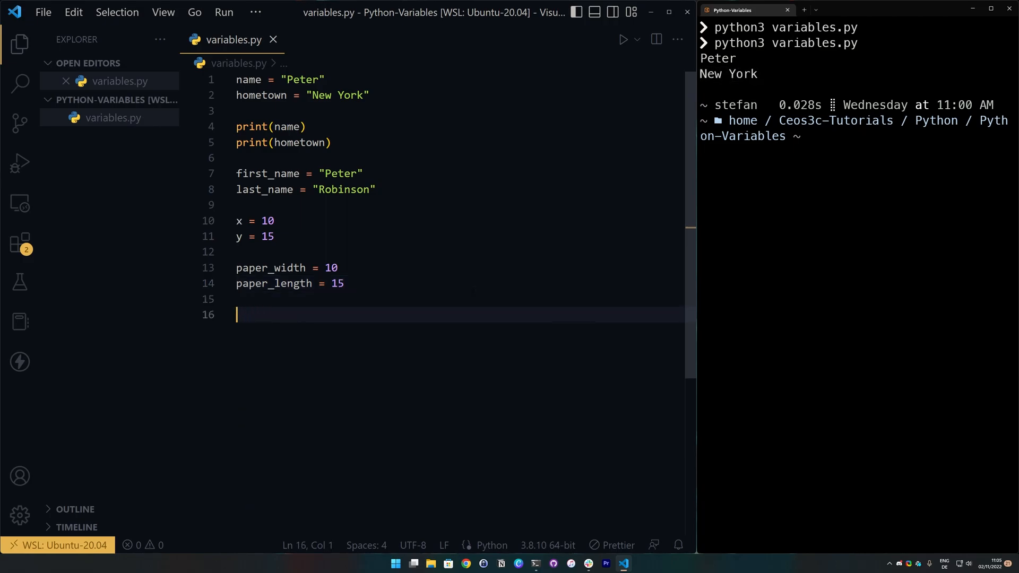
Step: Define our_list = ["Apples", "Oranges", "Bananas"] and begin print(our_list) below it
text(our_list = [)
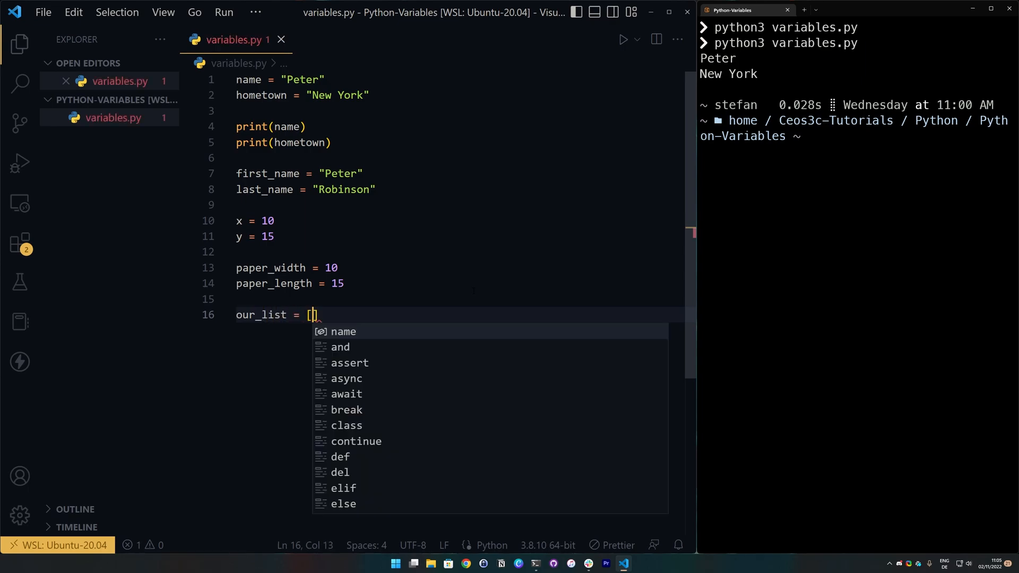
text(")
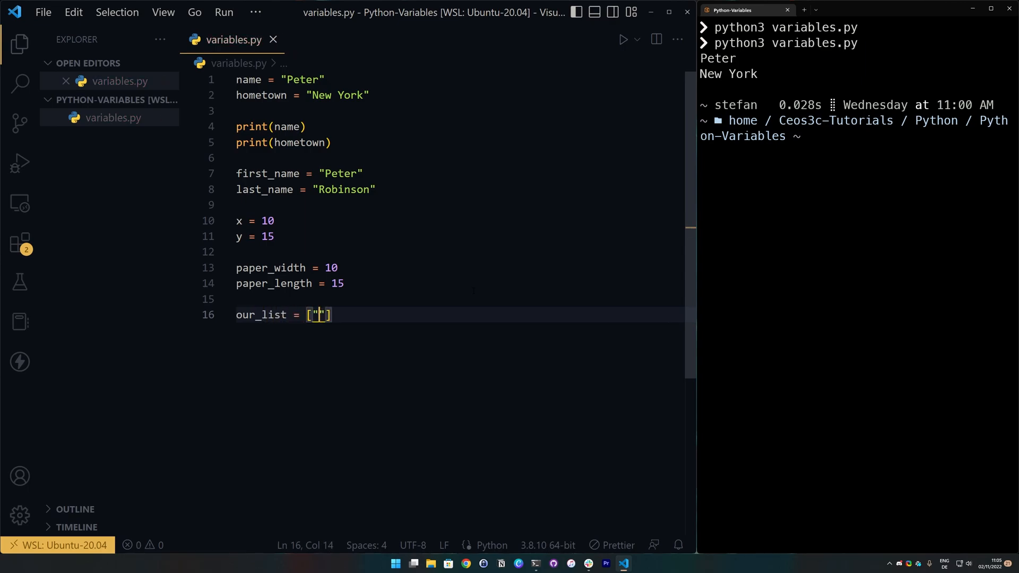
text(Apples",)
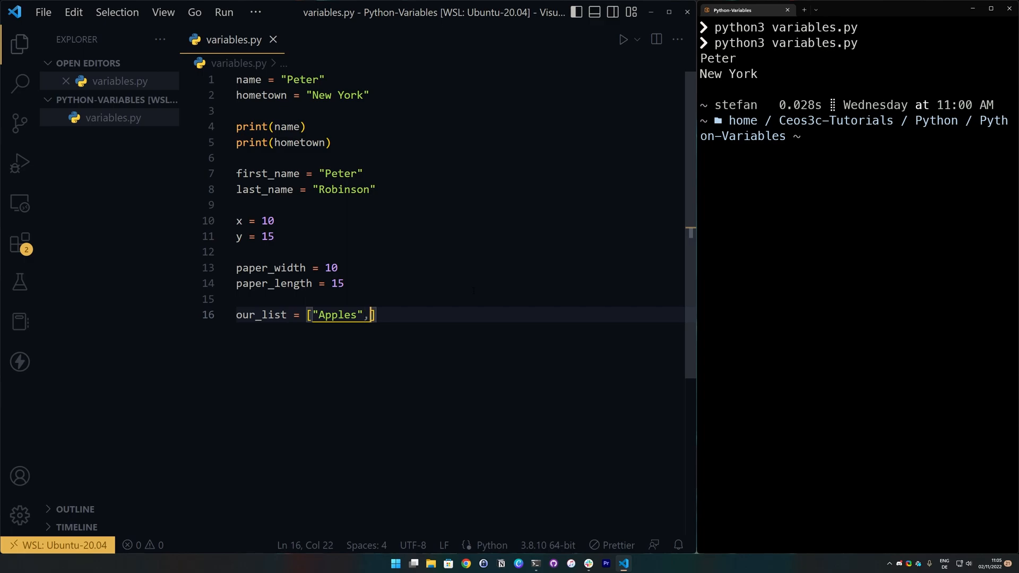
text("Oranges")
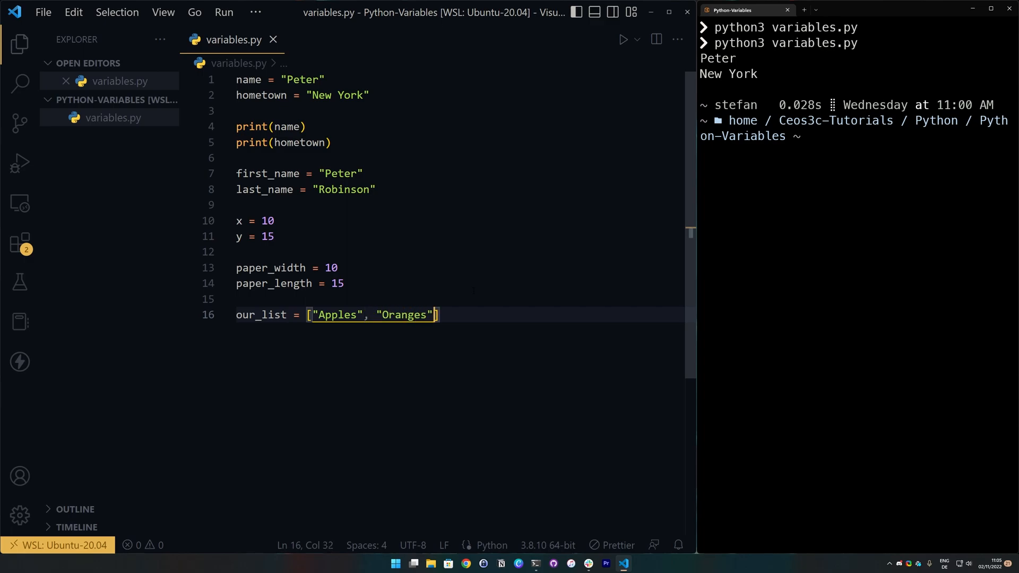
text(, "Bananas")
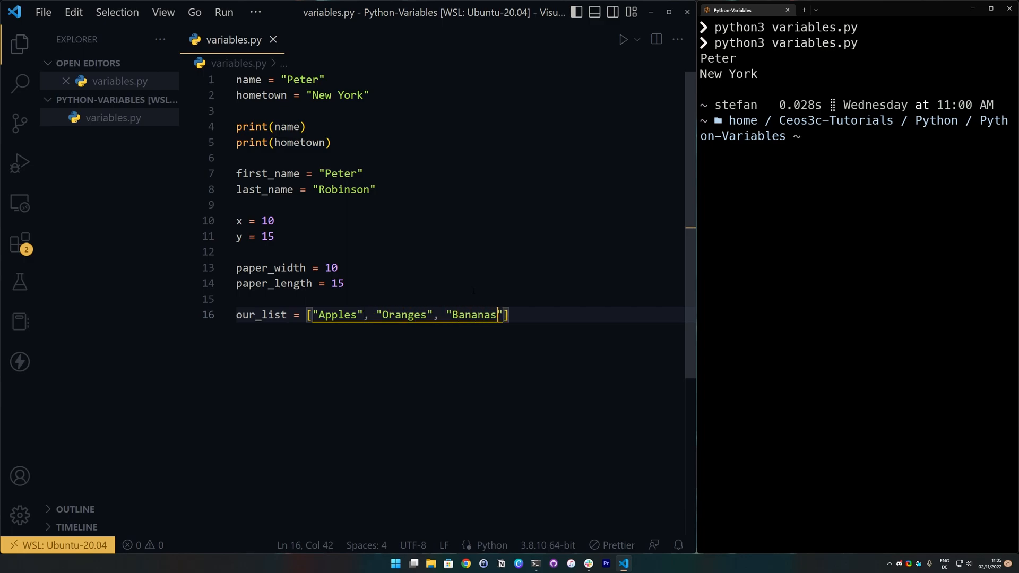
text(pri)
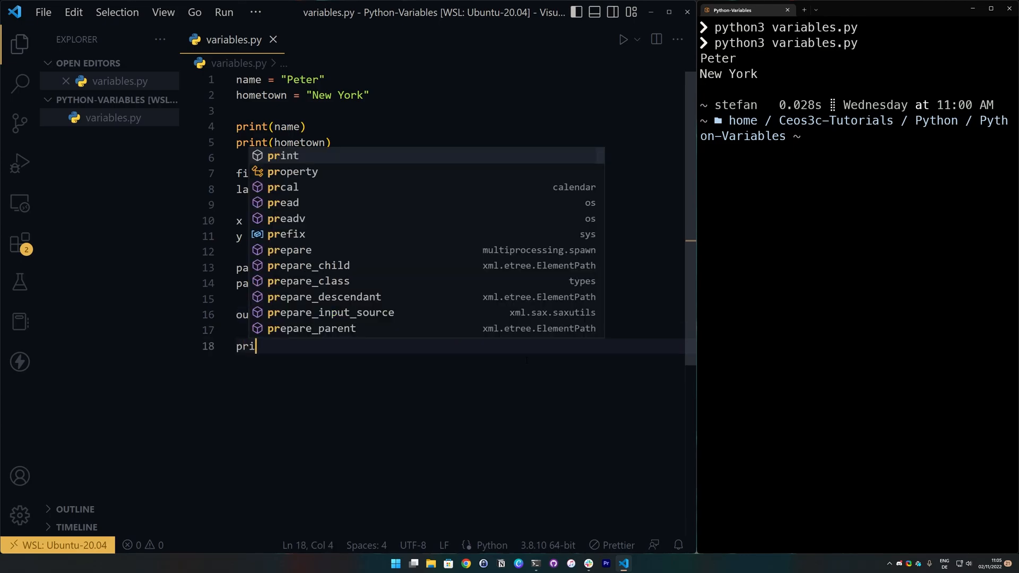
text(nt(our_)
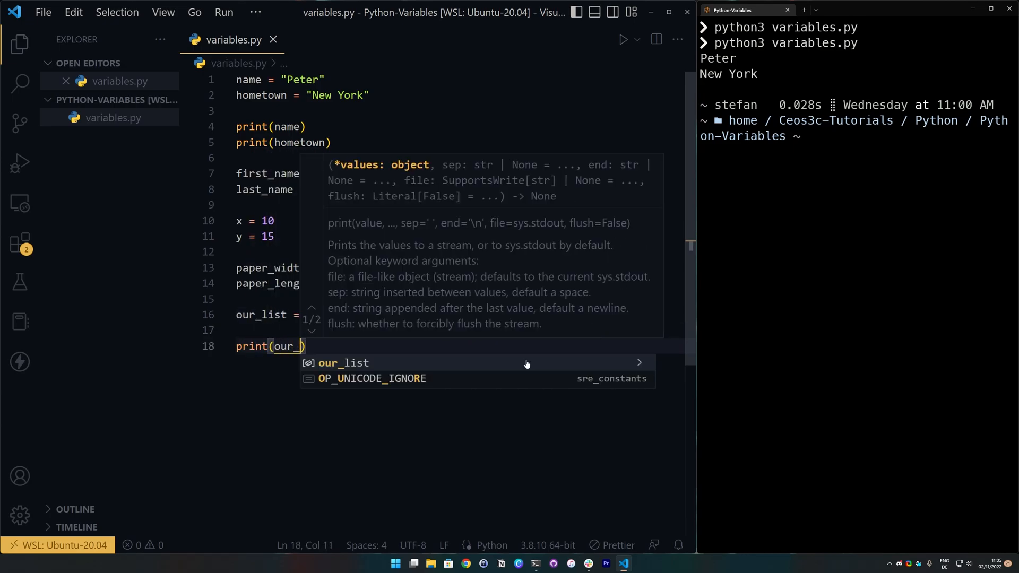